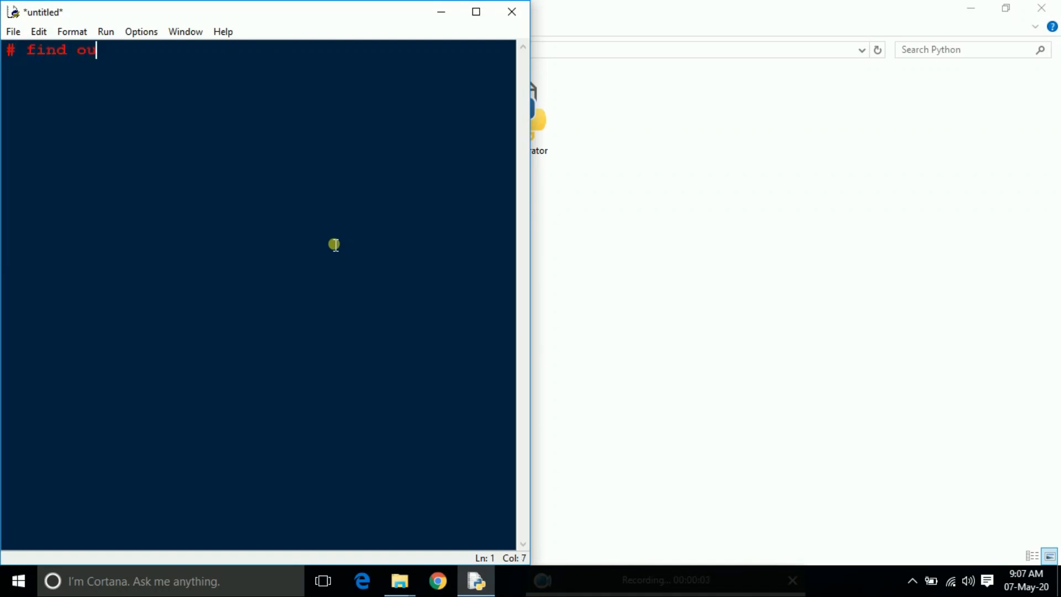
- Type the comment '# find out smallest value' as the script's first line
text(t sm)
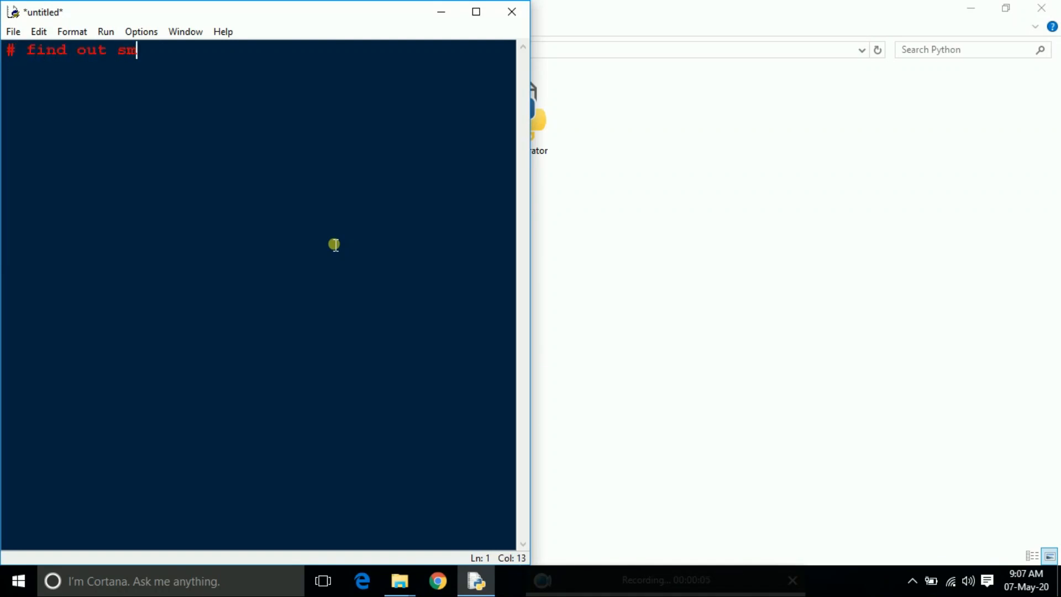
text(allest val)
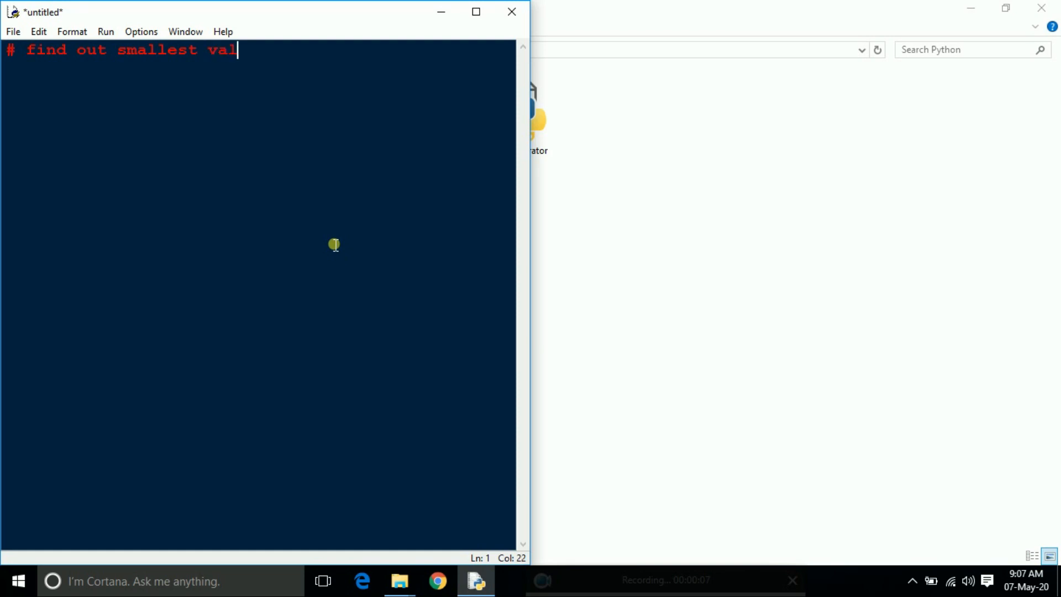
text(ue)
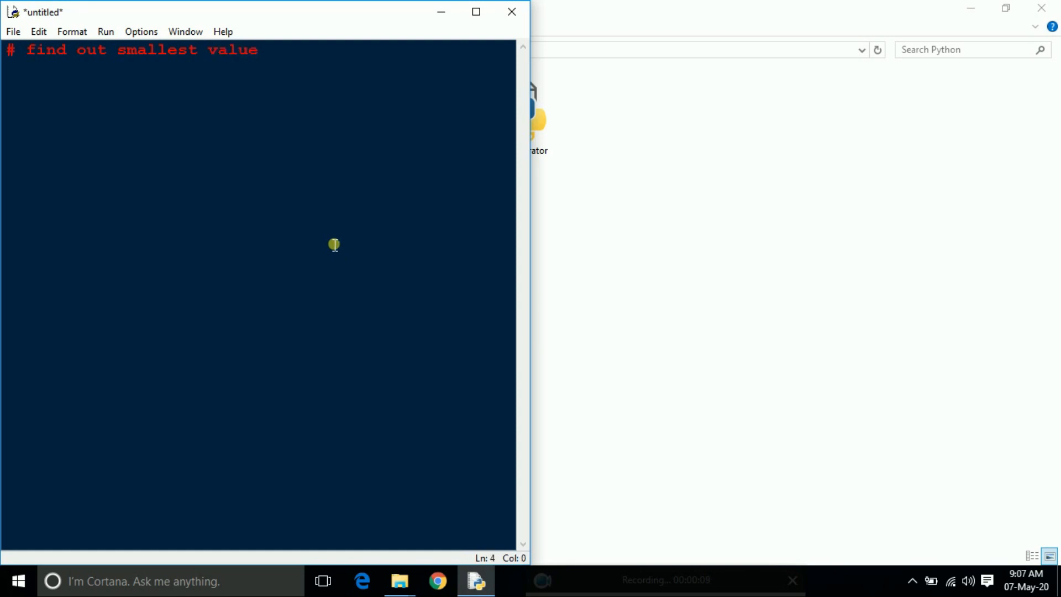
- Assign a = 50, b = 40, c = 70, d = 30, e = 90, then bag = a
text(a =)
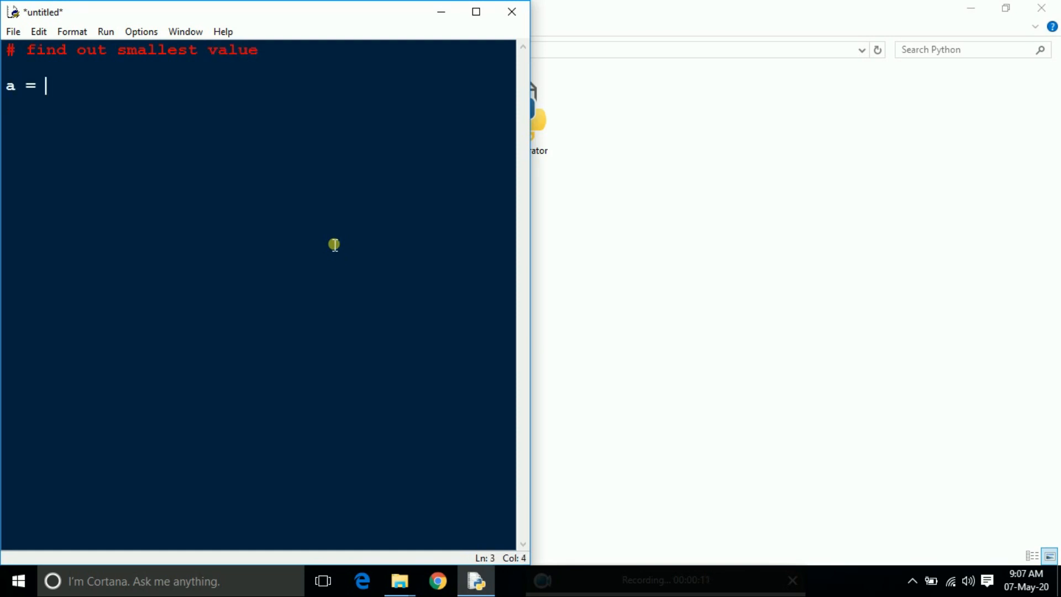
text(50)
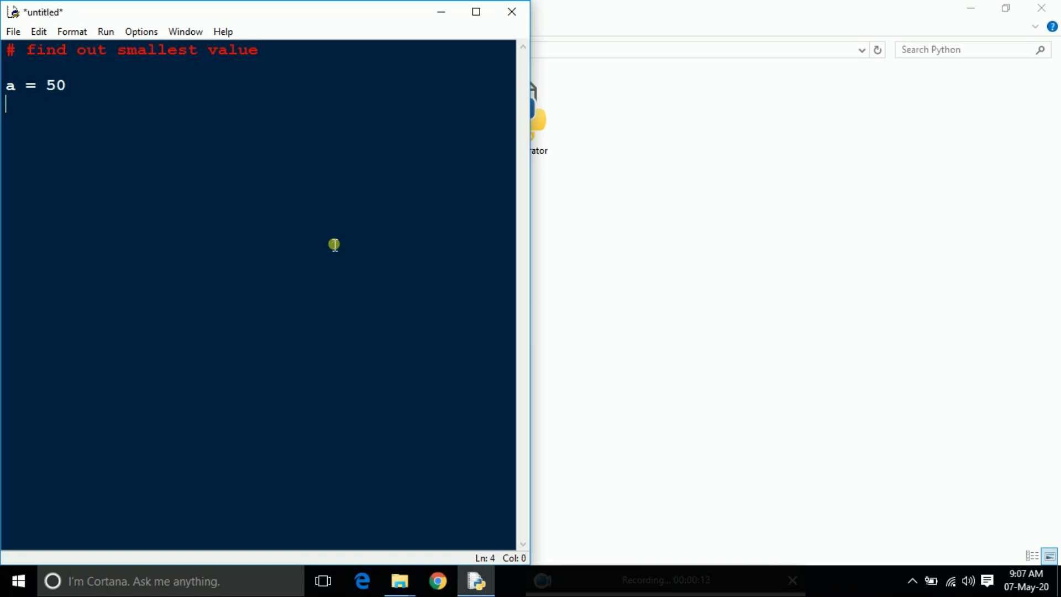
text(b = 40)
text(c)
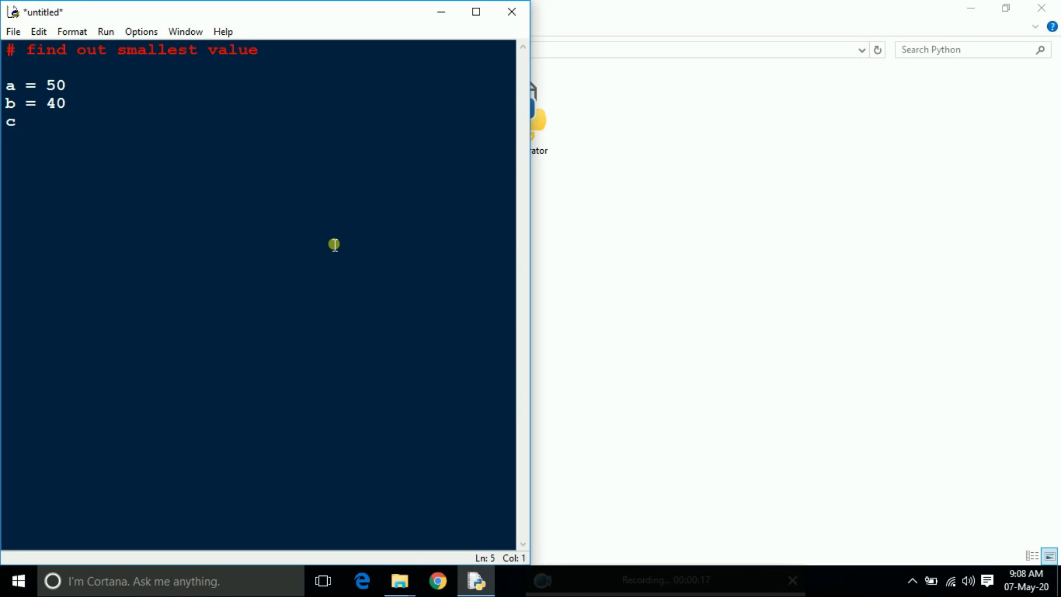
text(= 70)
text(d = 30)
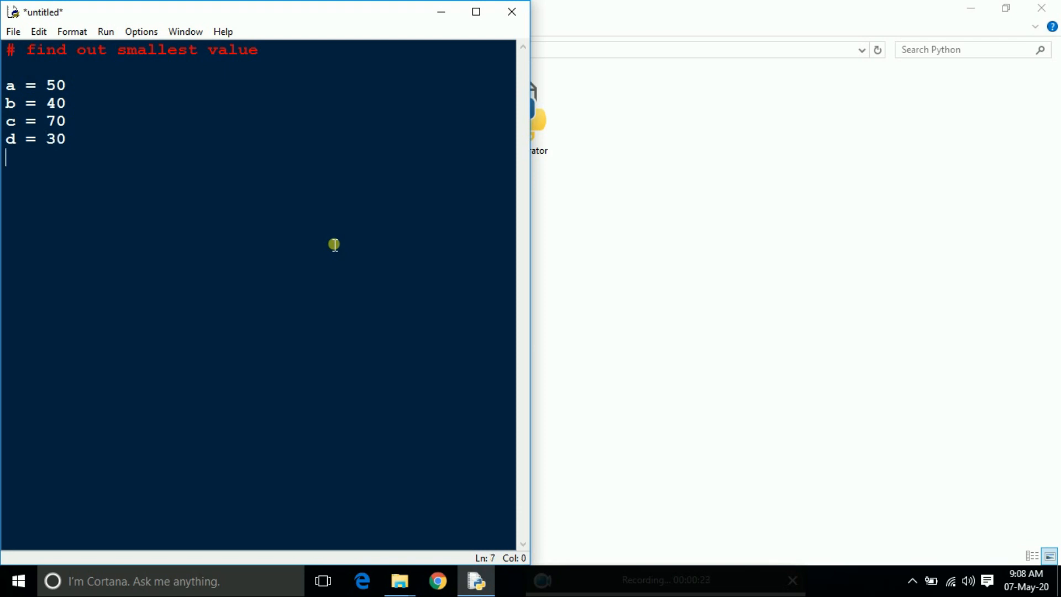
text(e = 90)
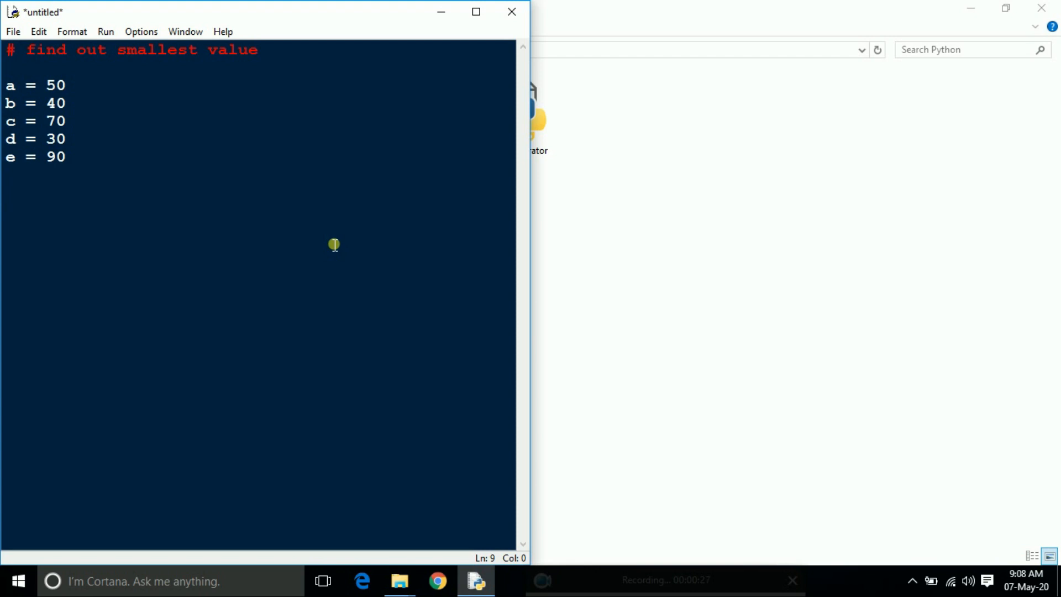
text(bag = a)
text(if)
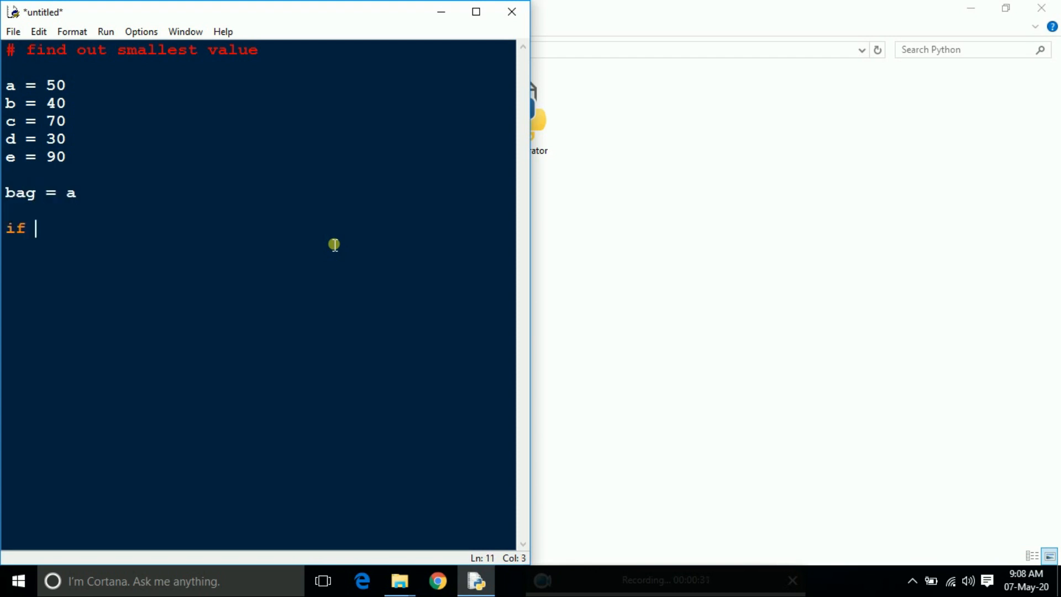
- Write the check 'if (b < bag):' with 'bag = b' indented beneath it
text((b)
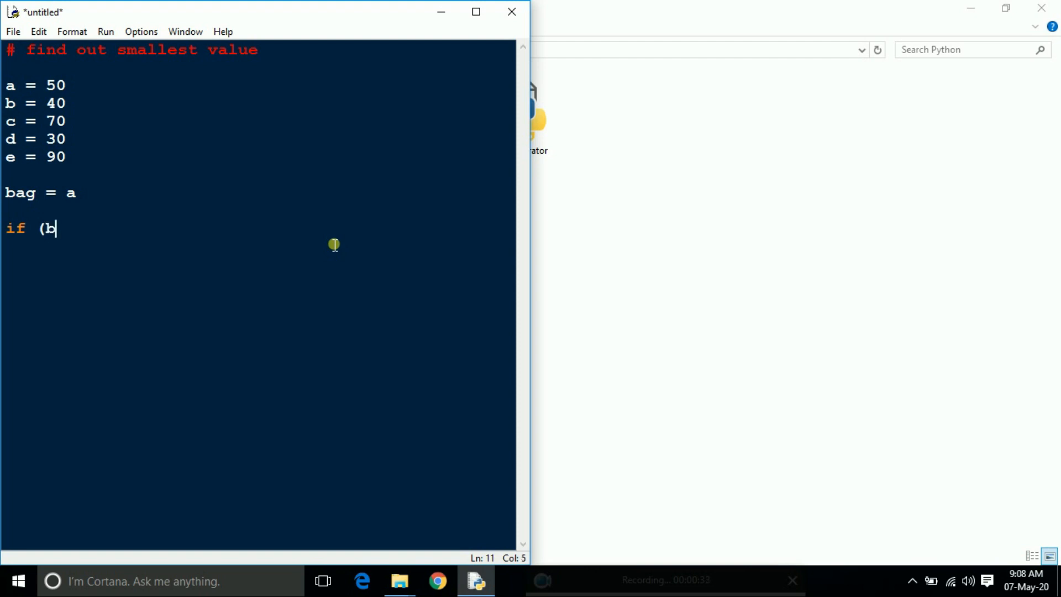
text(<)
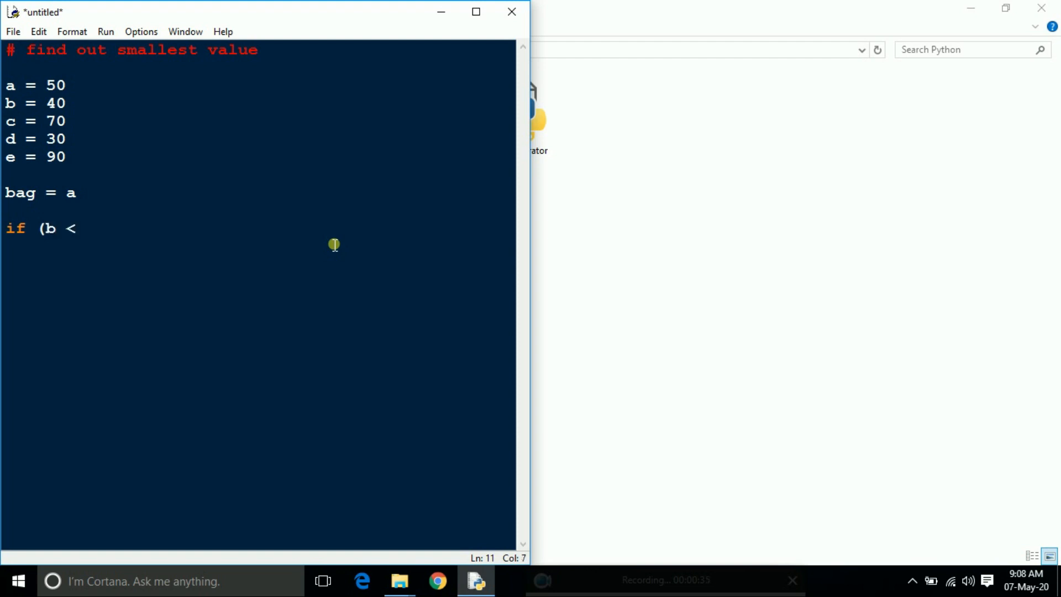
text(bag)")
text(prin)
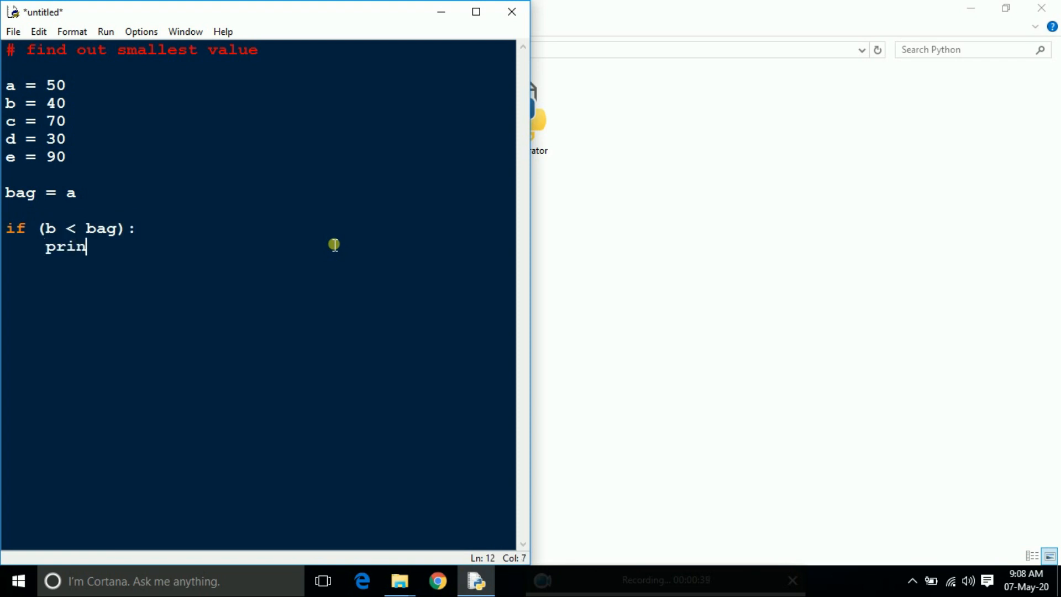
text(bag)
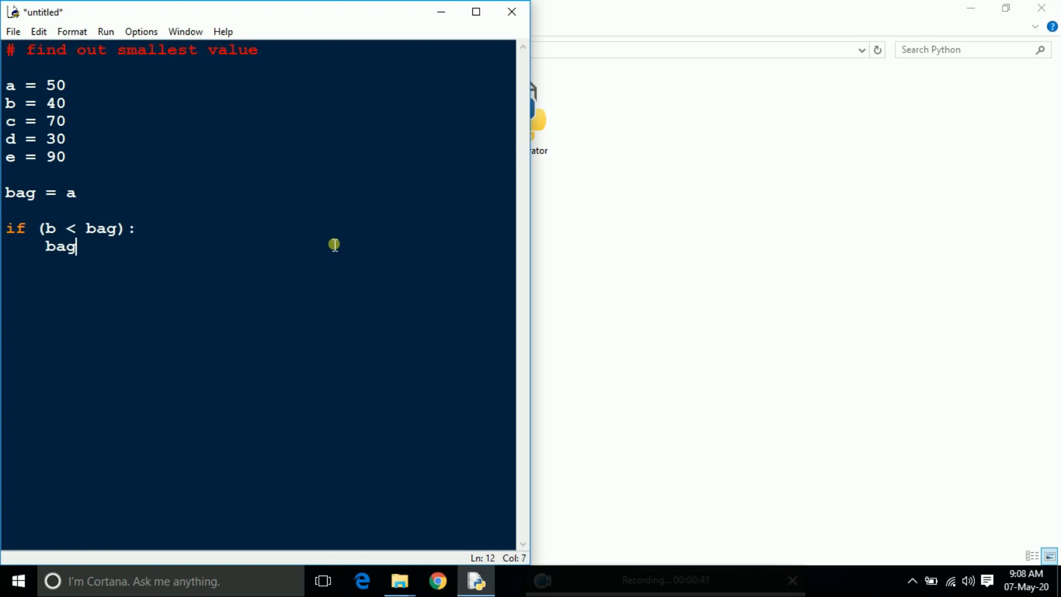
text(=)
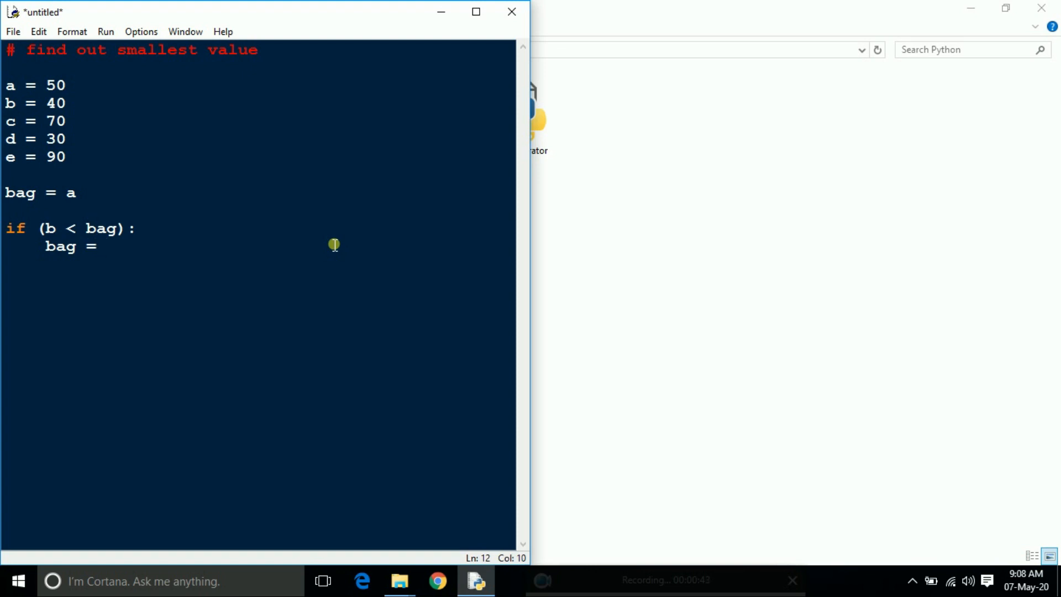
text(b)
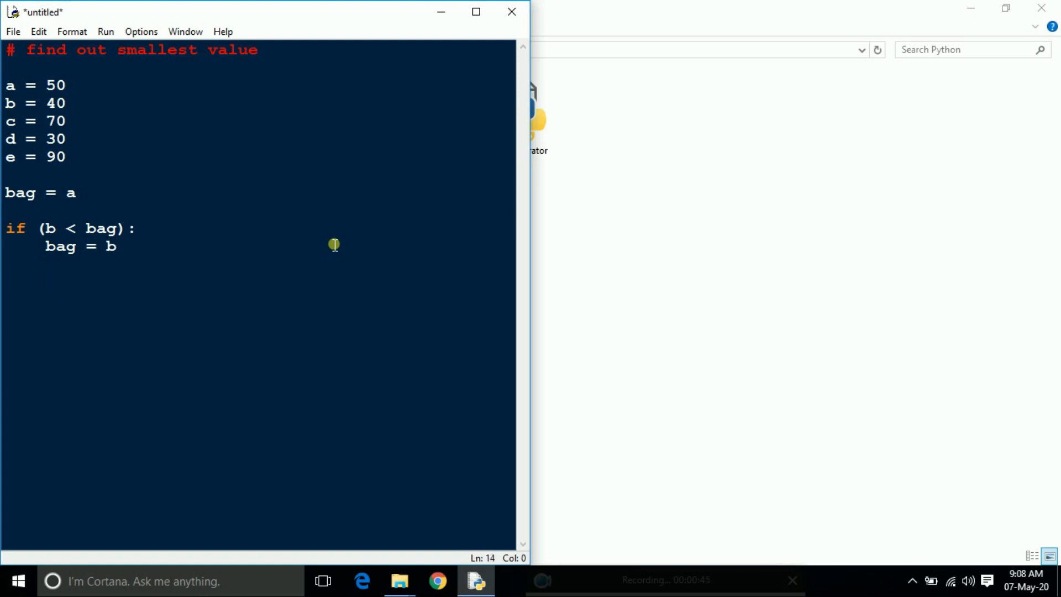
text(if ()
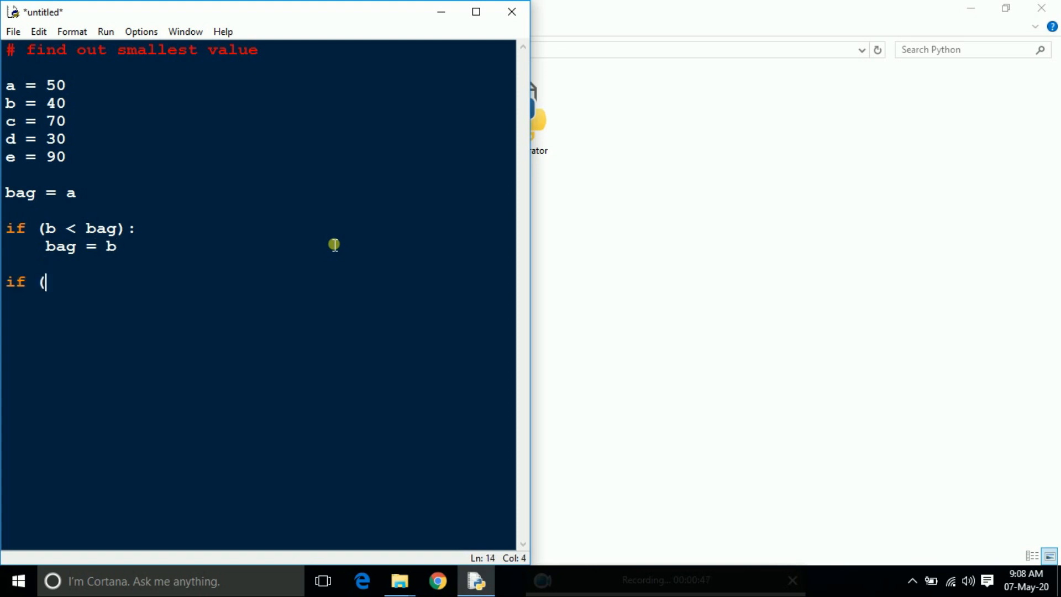
- Write the check 'if (c < bag):' with 'bag = c' indented beneath it
text(c <)
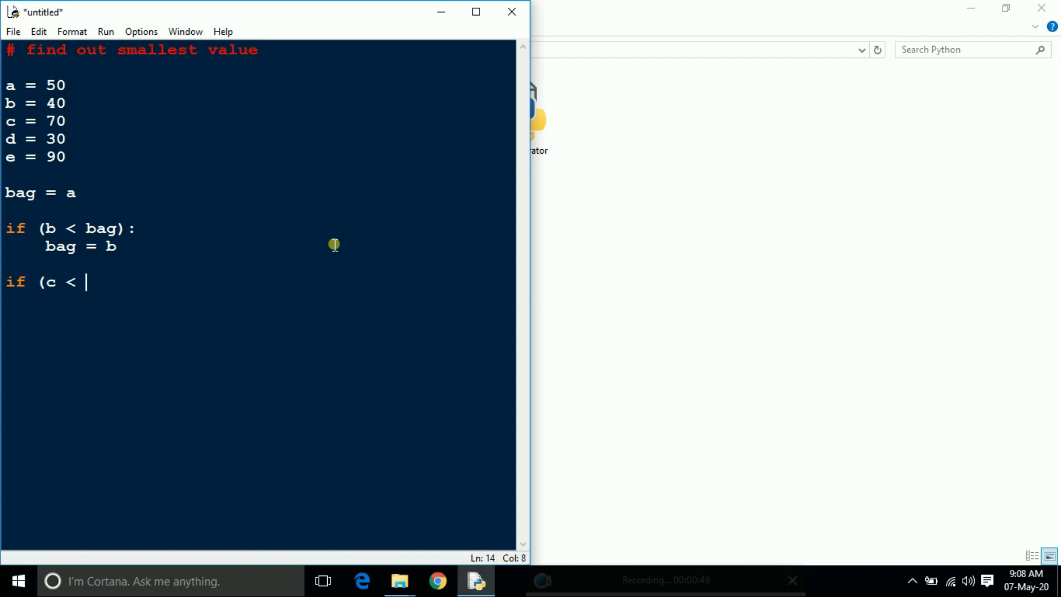
text(bag))
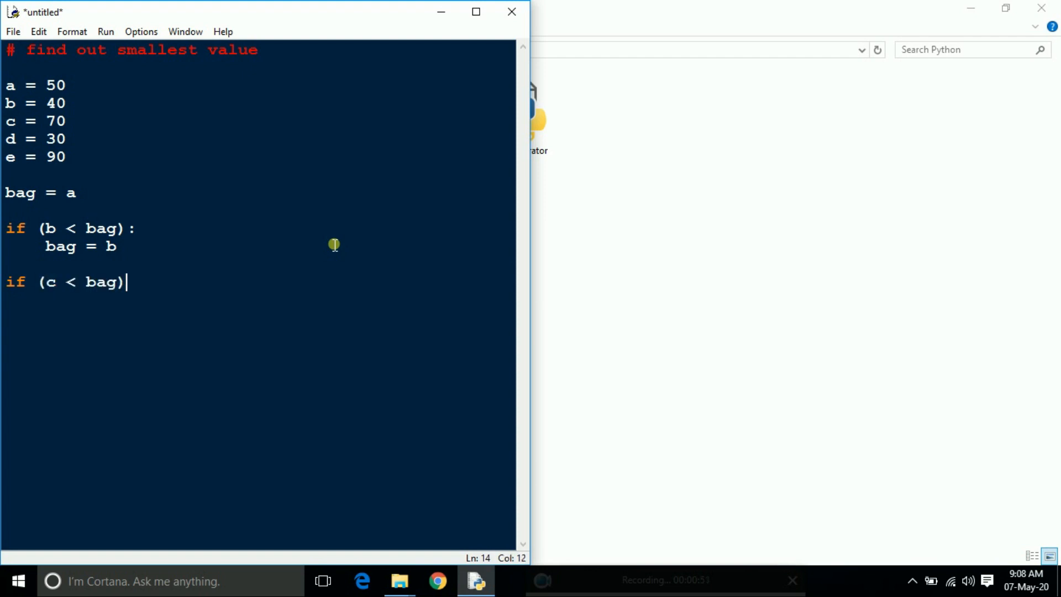
text(:)
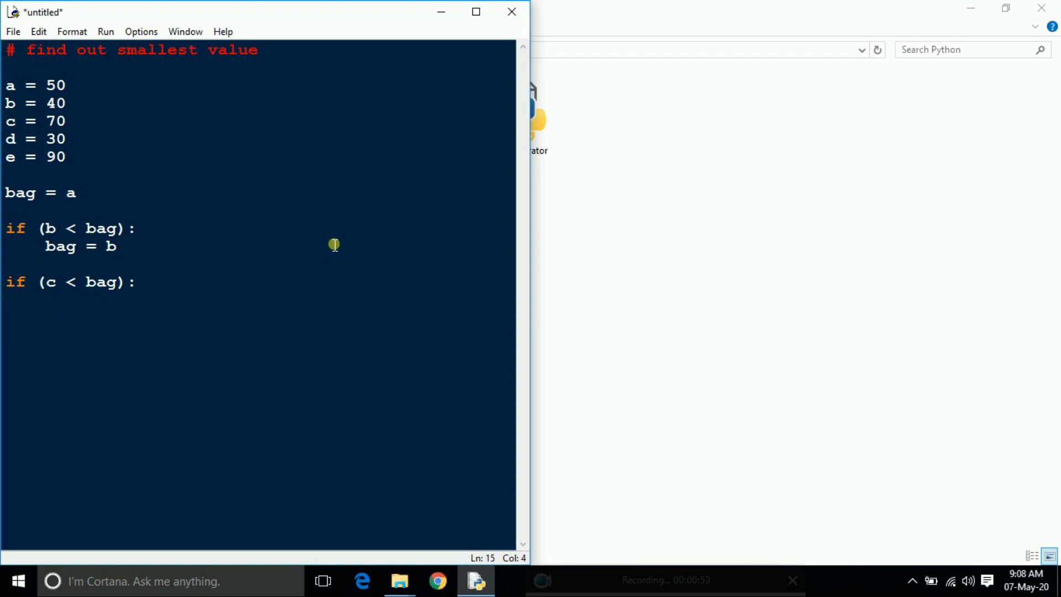
text(bag =)
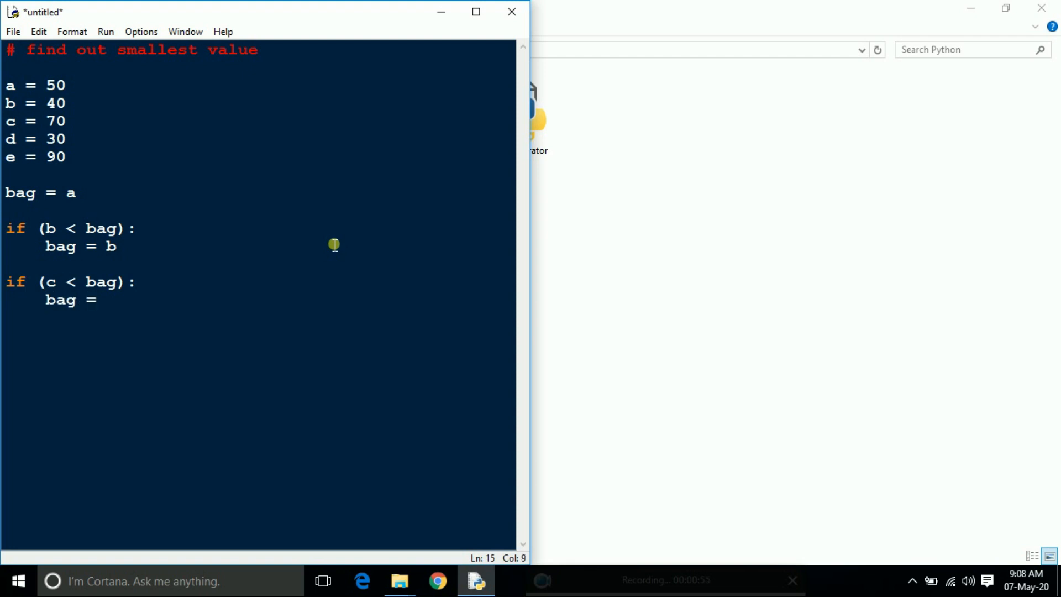
text(c)
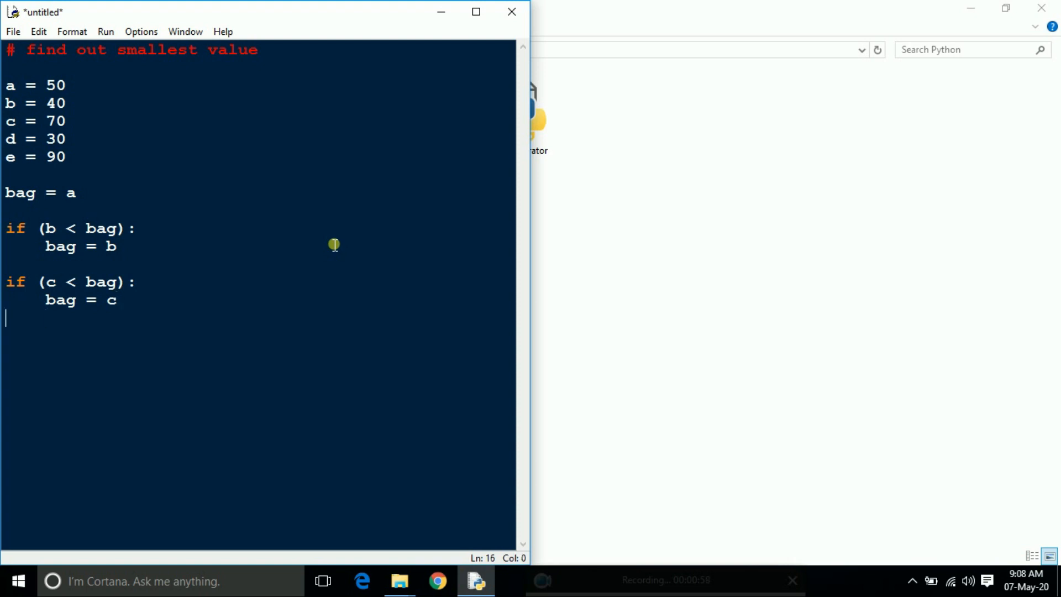
text(if)
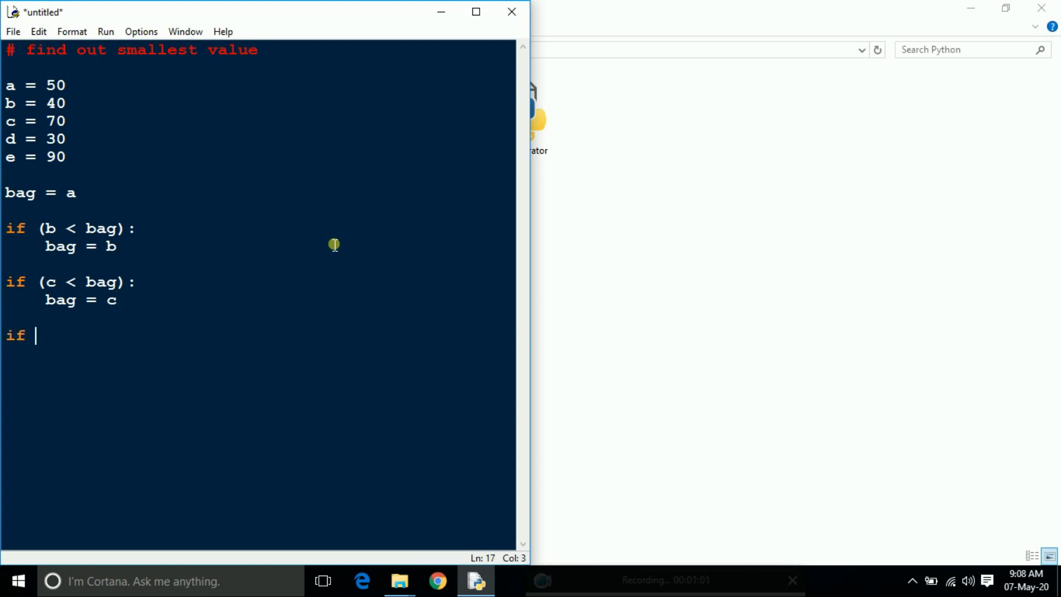
- Write the check 'if (d < bag):' with 'bag = d' indented beneath it
text((d)
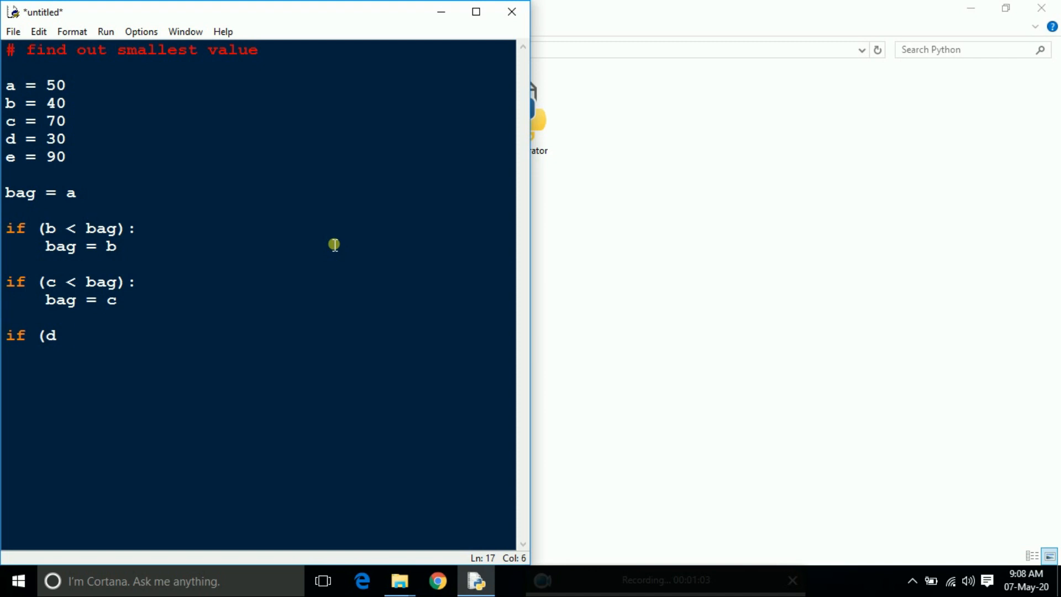
text(< bag):)
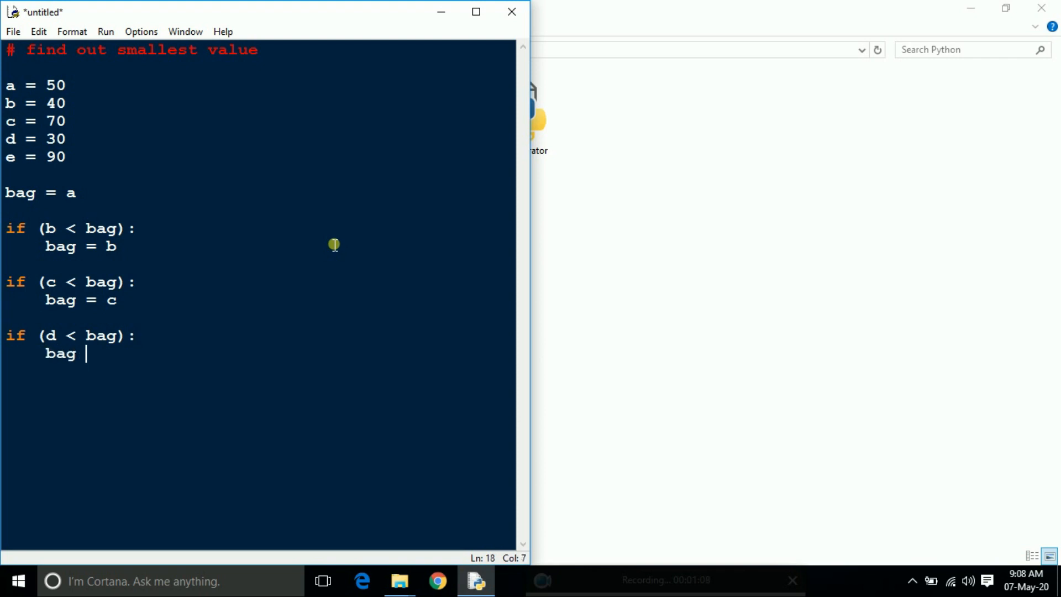
text(= d)
text(if)
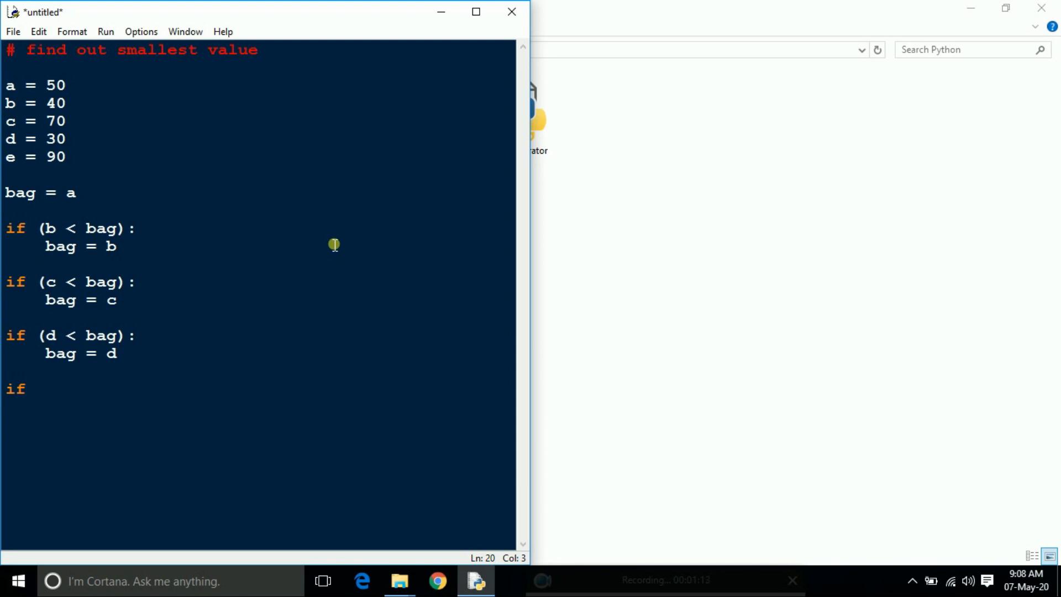
- Add 'if (e < bag): bag = e' and end the script with print(bag)
text((e)
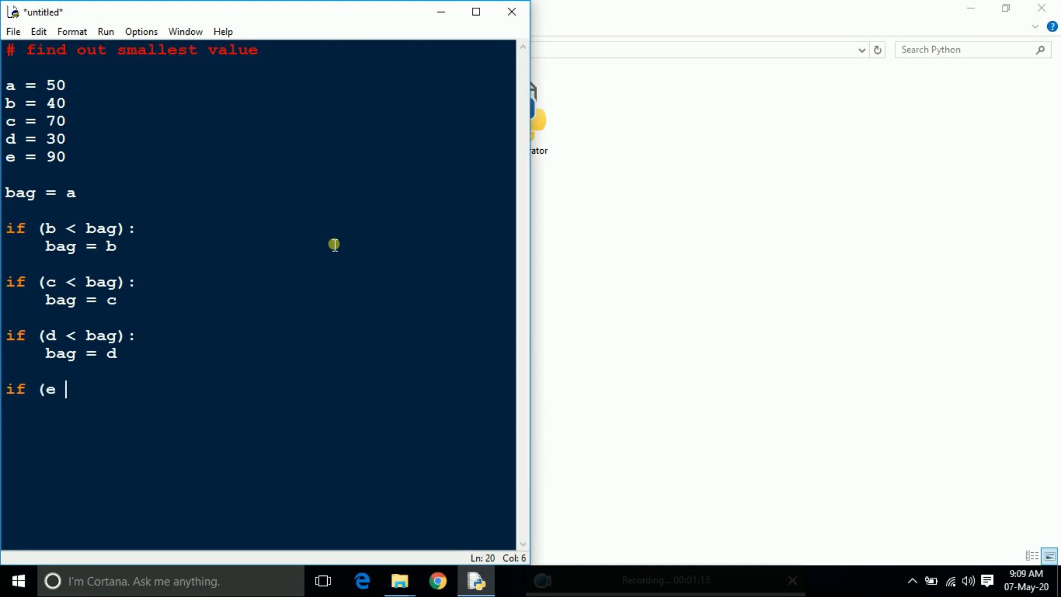
text(< bag):)
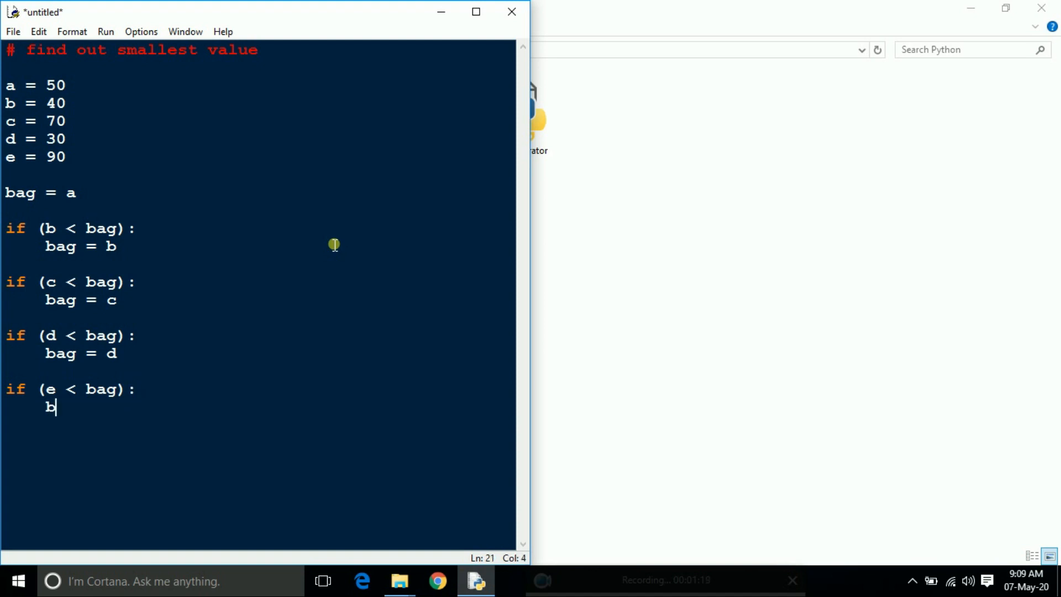
text(ag =)
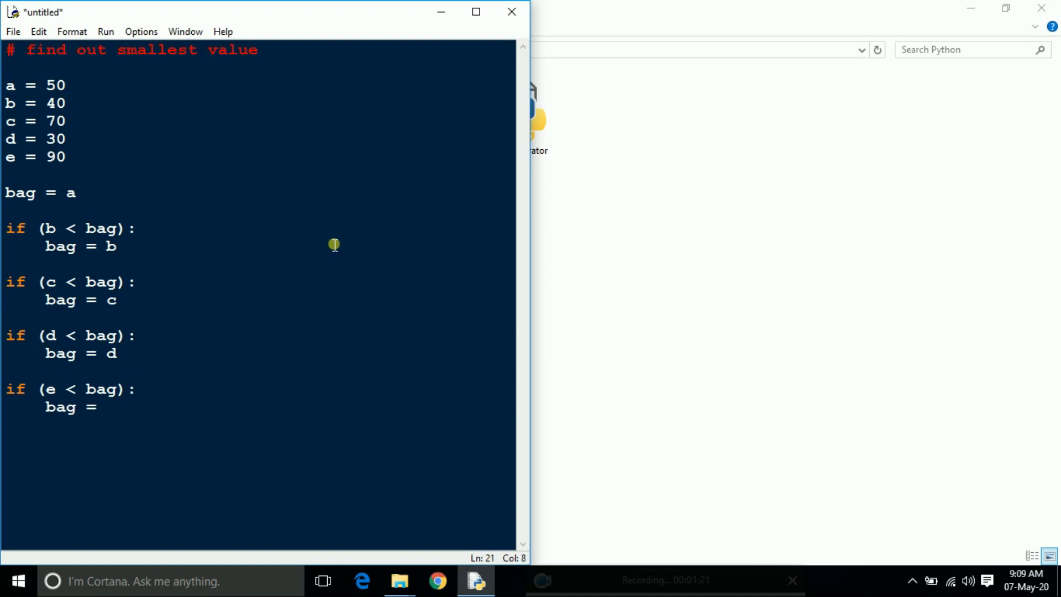
text(e)
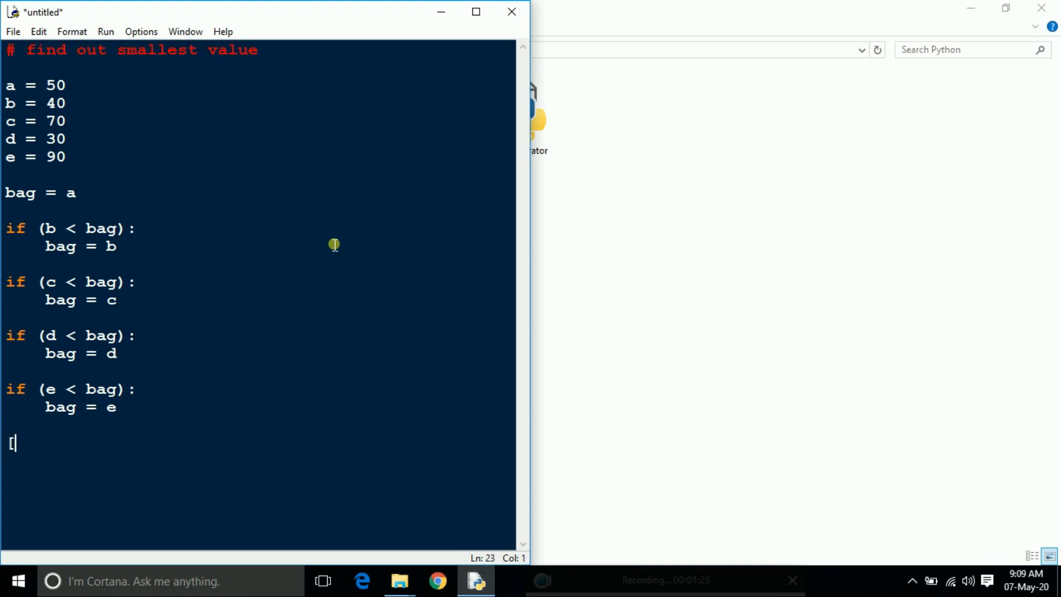
text(print)
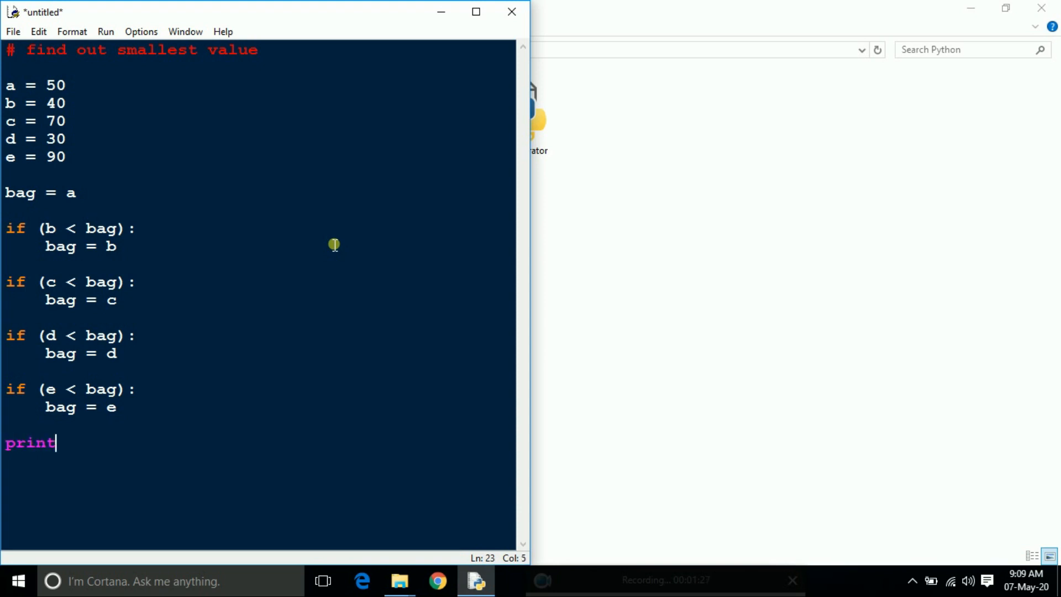
text((bag))
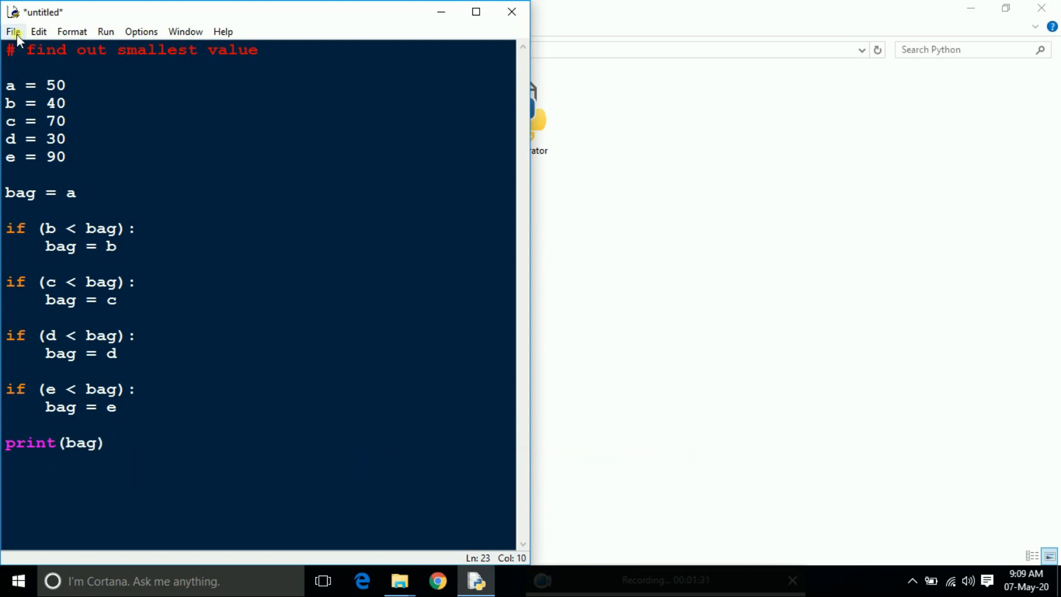
- Save the script in Desktop > Python as 'find out smallest and biggest value'
click(12, 31)
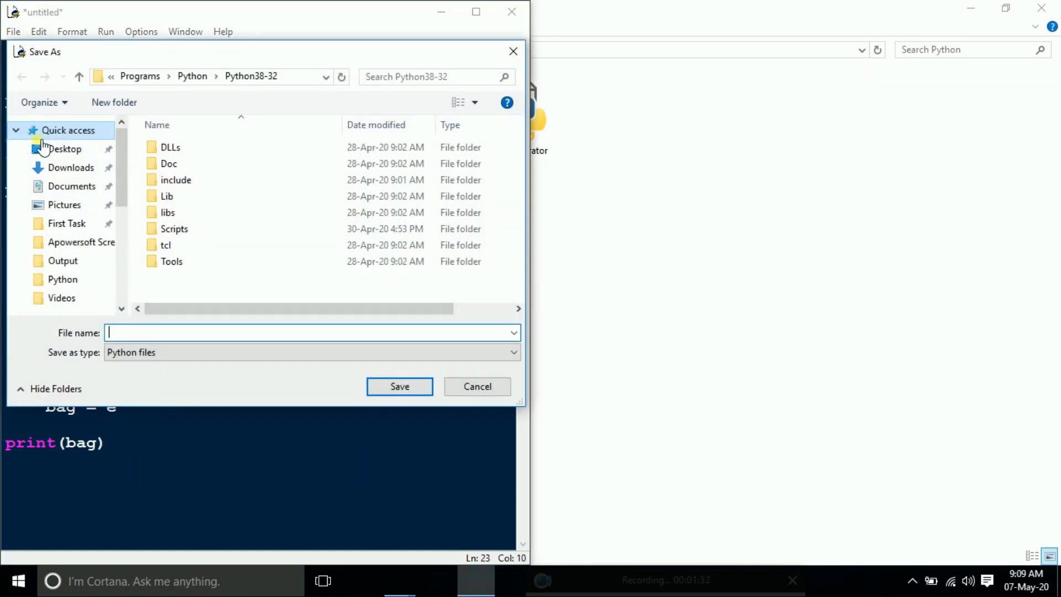
click(63, 278)
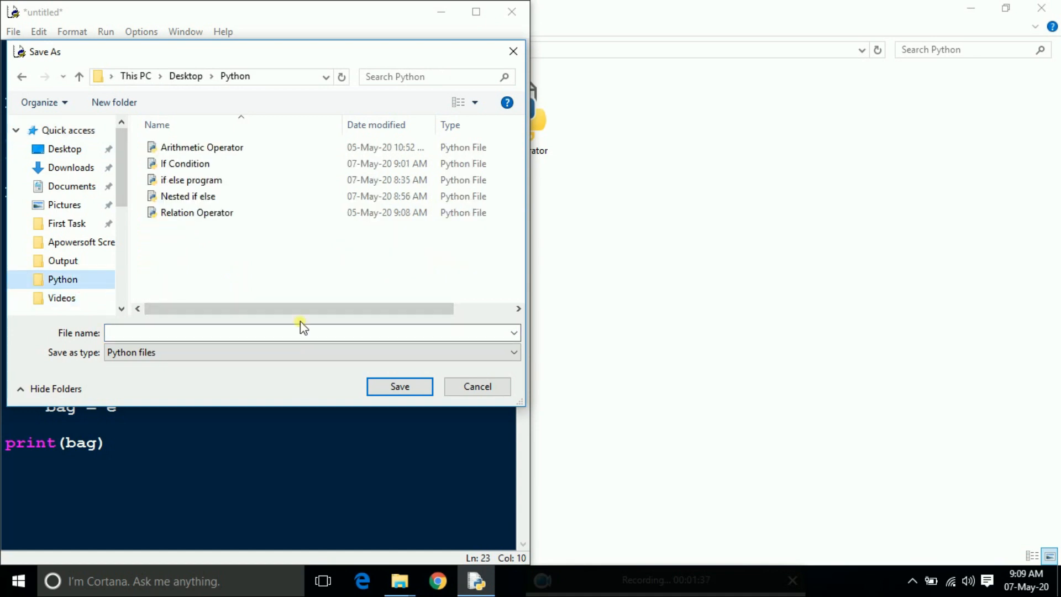
click(305, 332)
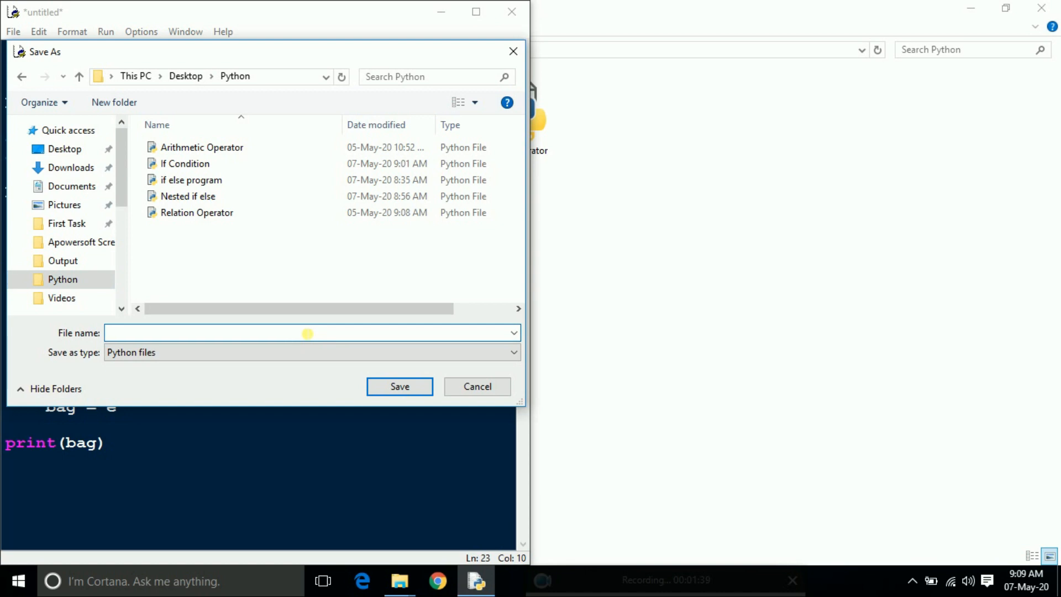
text(find out small)
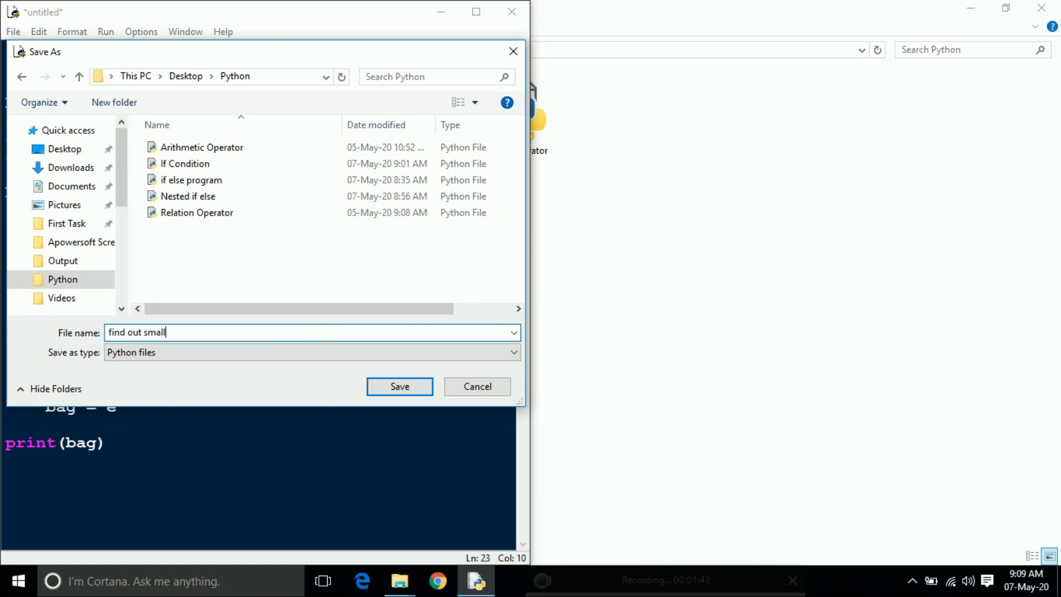
text(est and)
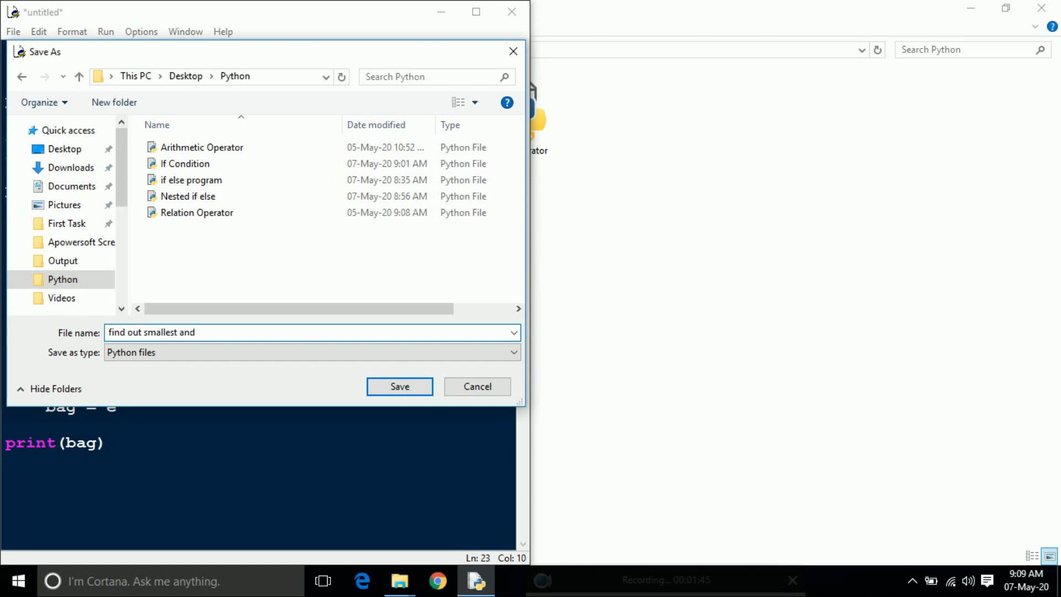
text(bigest)
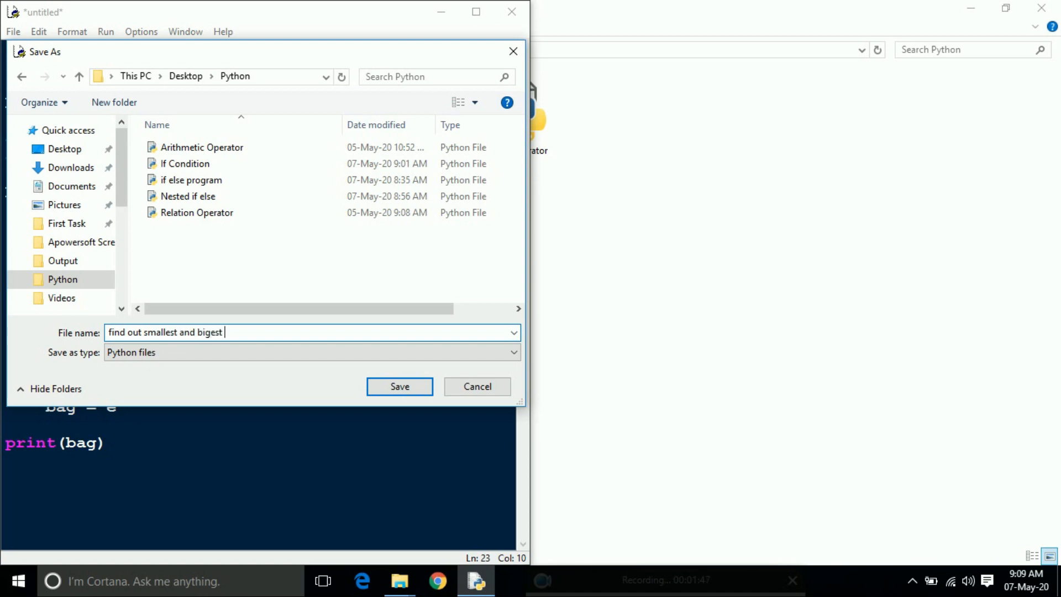
text(value)
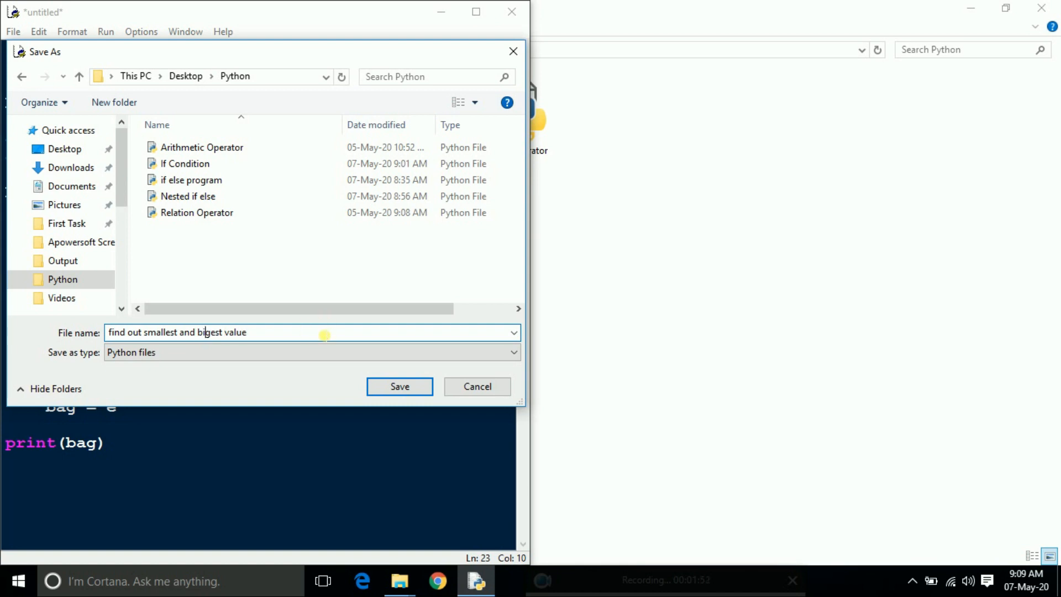
click(399, 386)
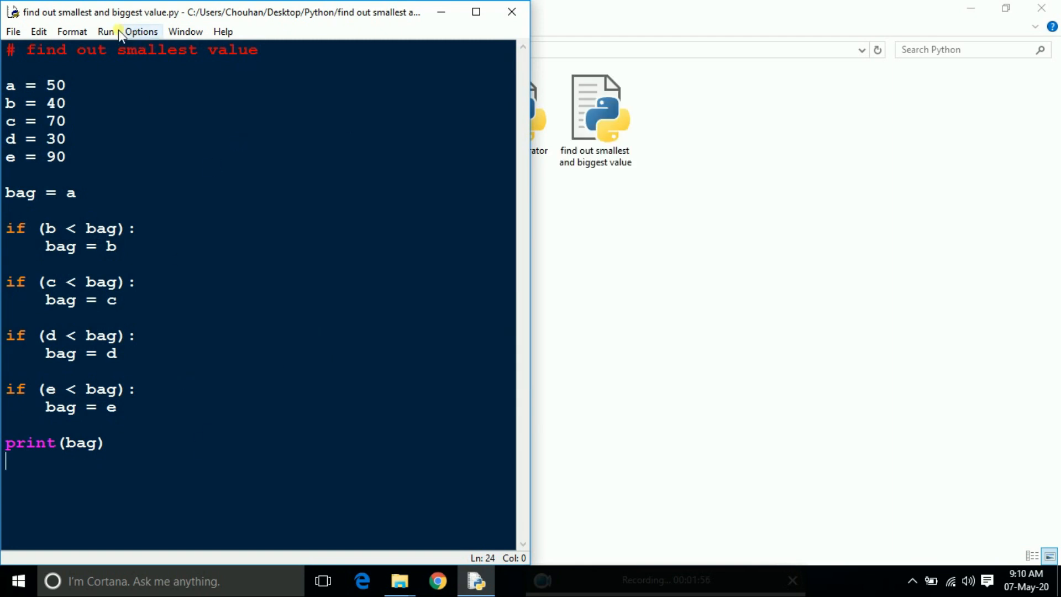
- Run the script to print 30, then change d to 300 and rerun
click(105, 31)
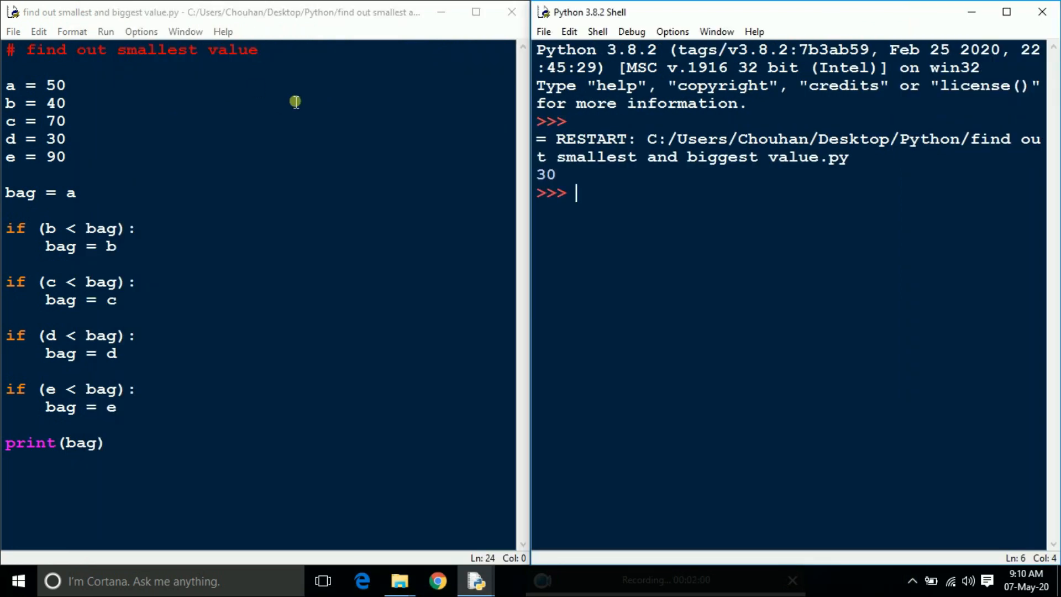
click(66, 138)
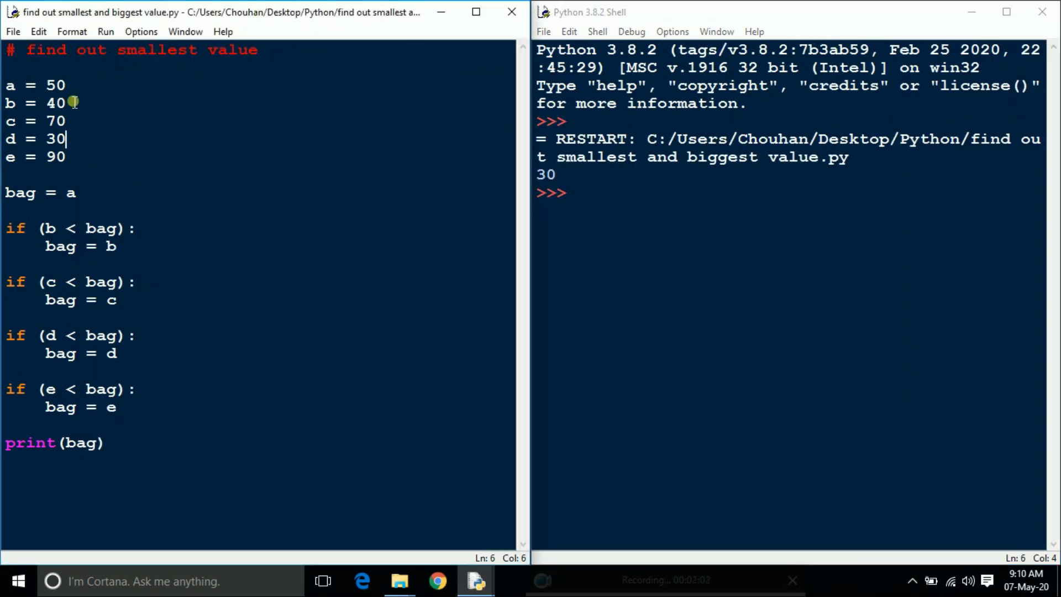
text(0)
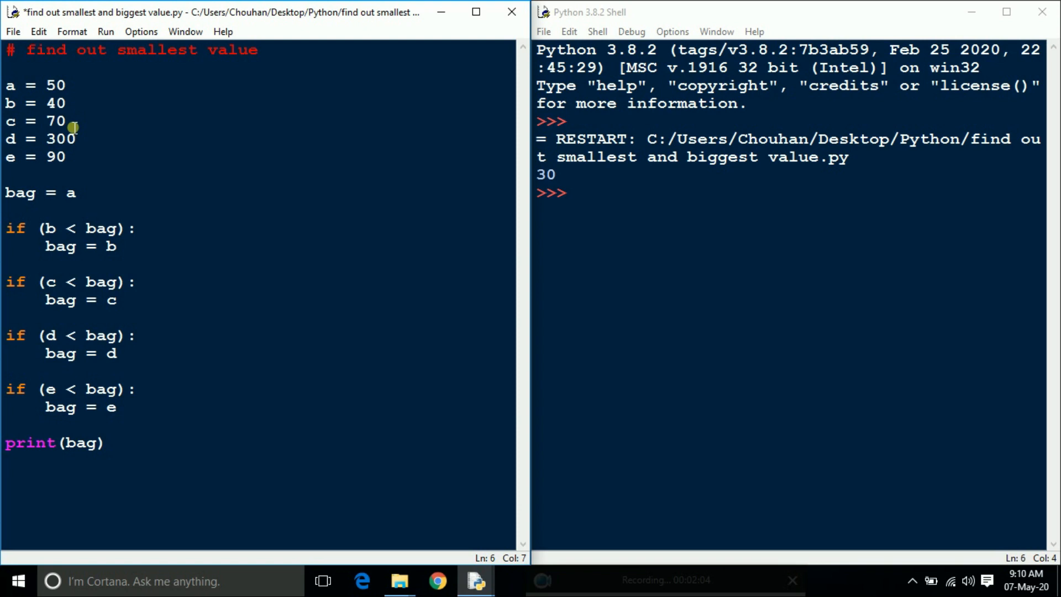
mouse_move(299, 196)
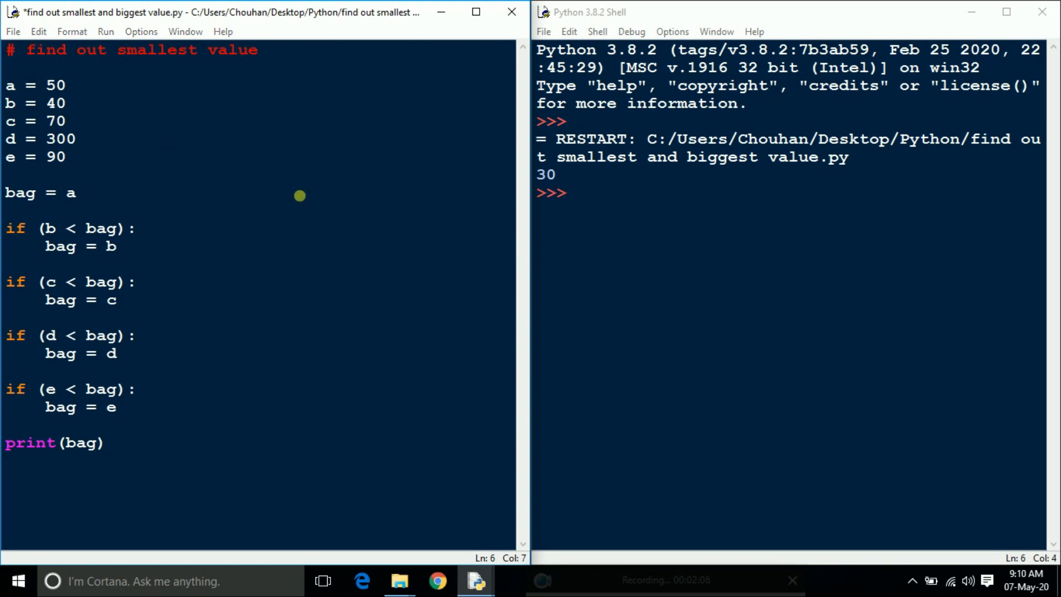
key(F5)
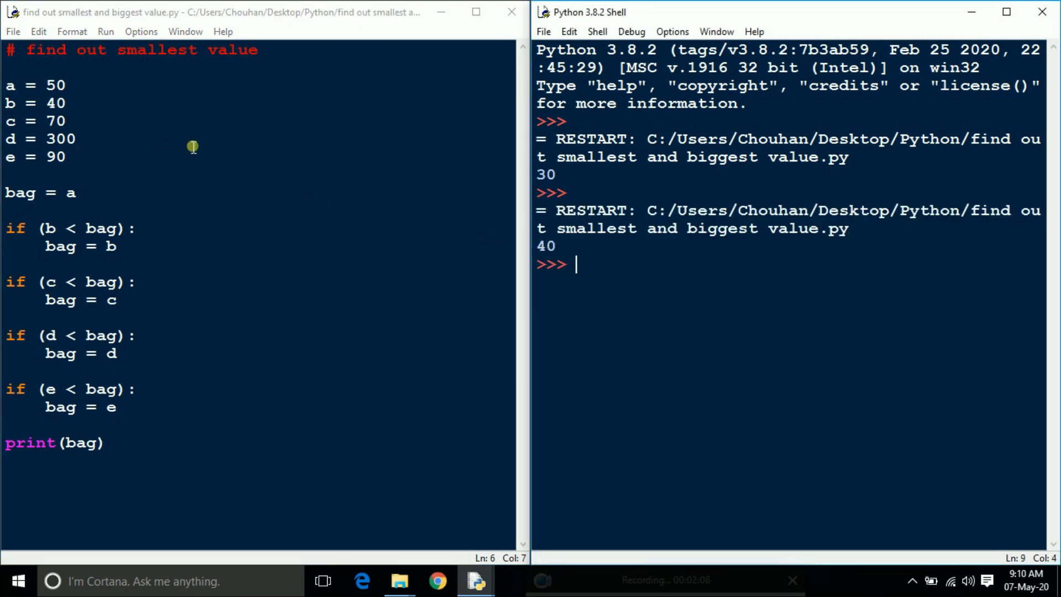
- Change b to 400 and rerun the script, which now prints 50
click(67, 102)
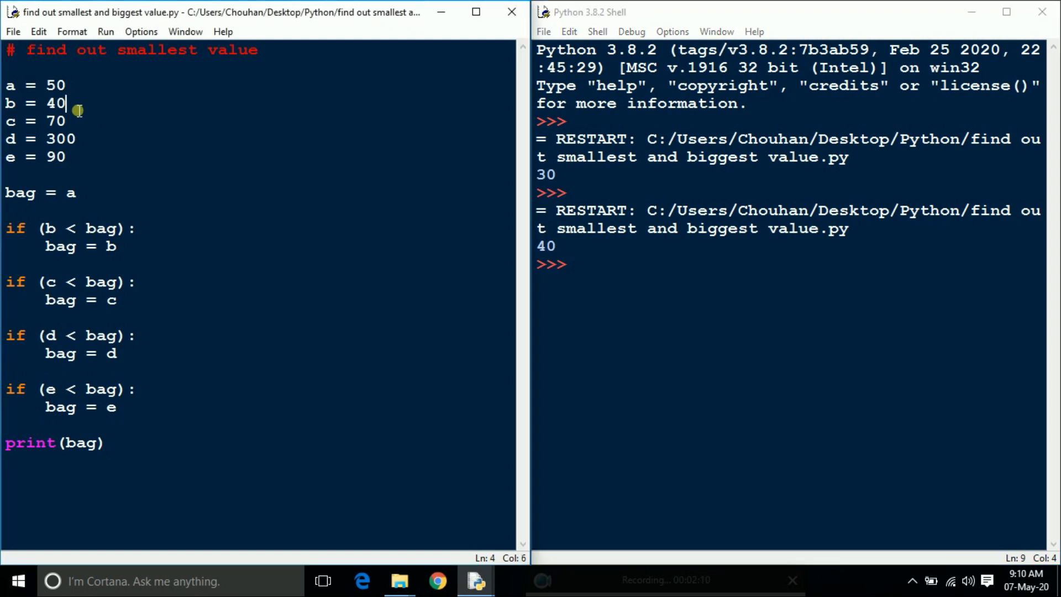
text(0)
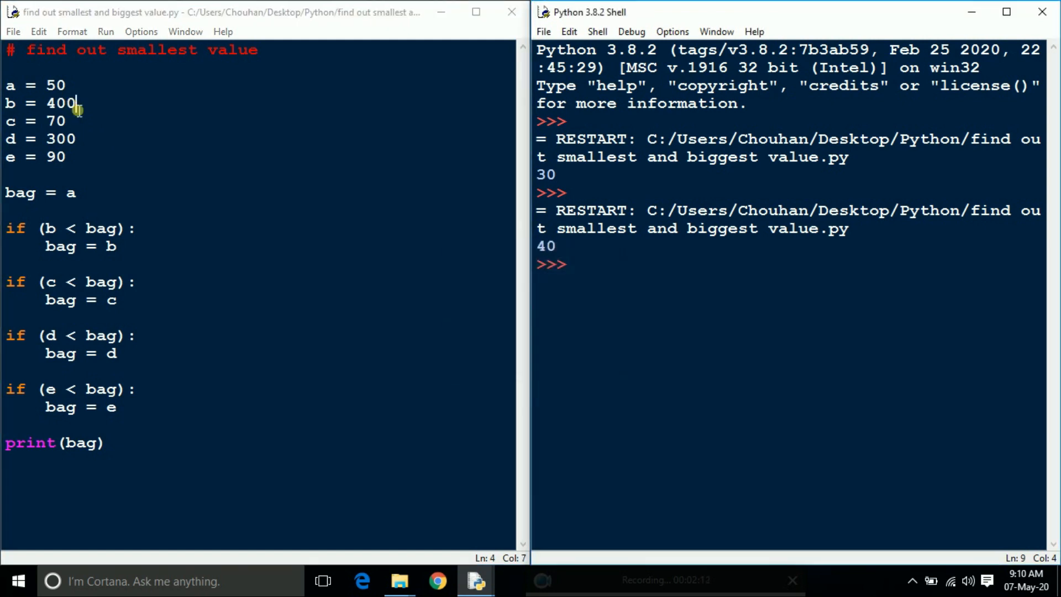
key(F5)
text(#)
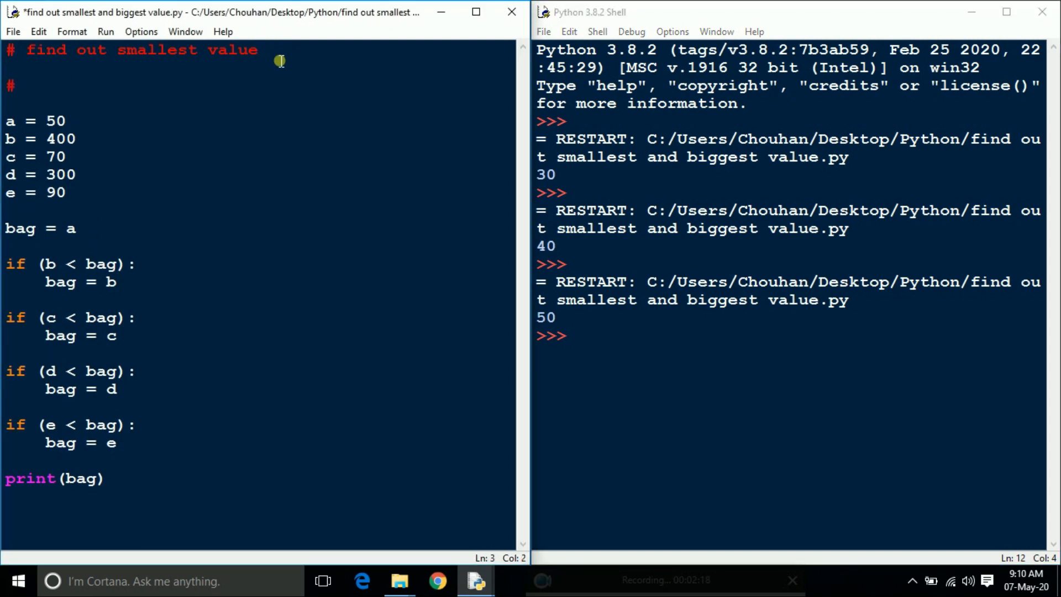
- Type the second comment '# if we find out biggest value' under the first
text(if we)
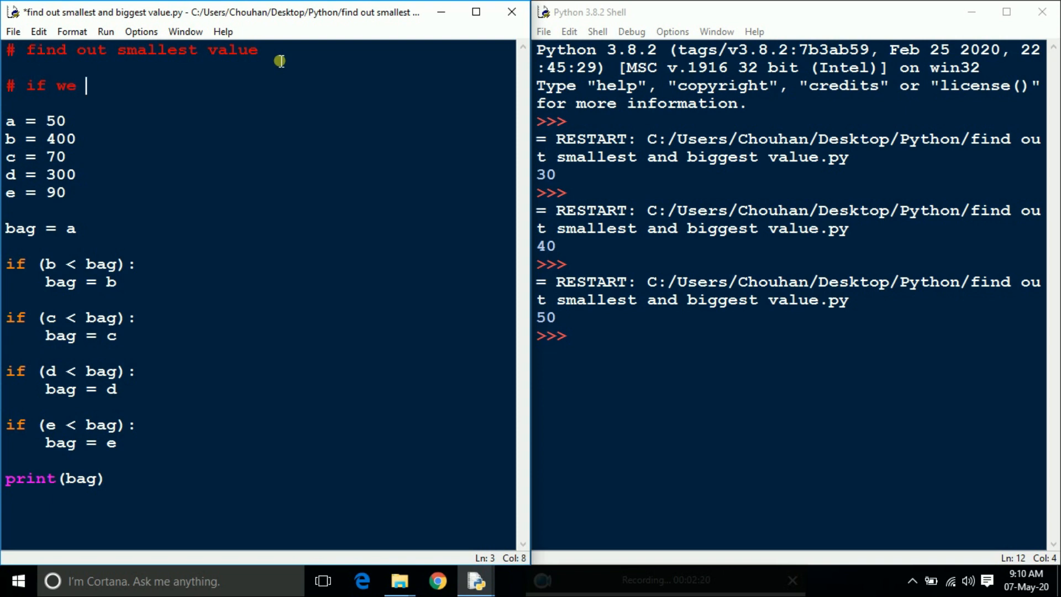
text(find)
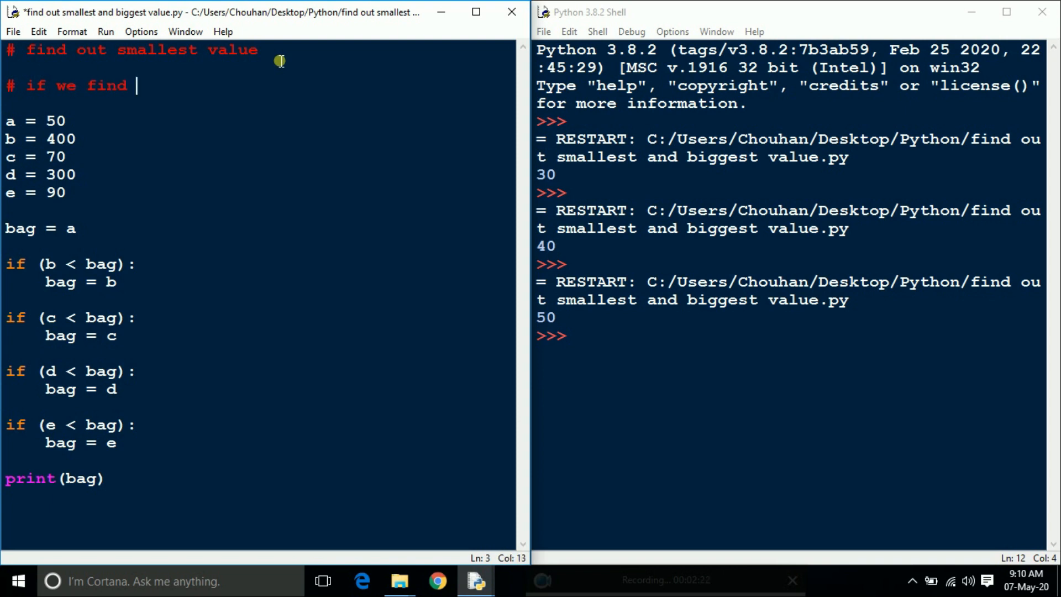
text(out b)
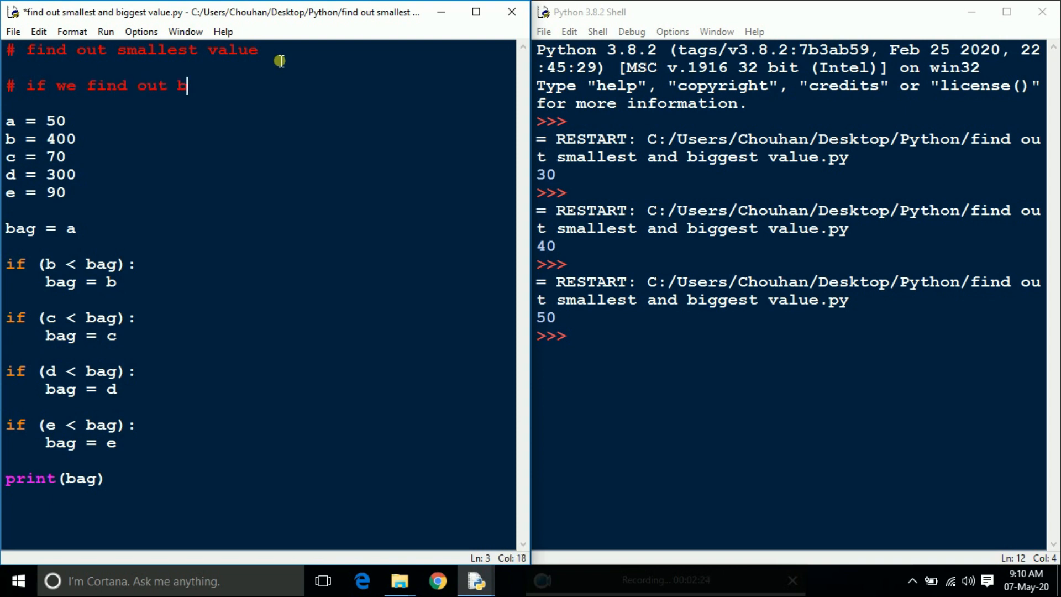
text(iggest balue)
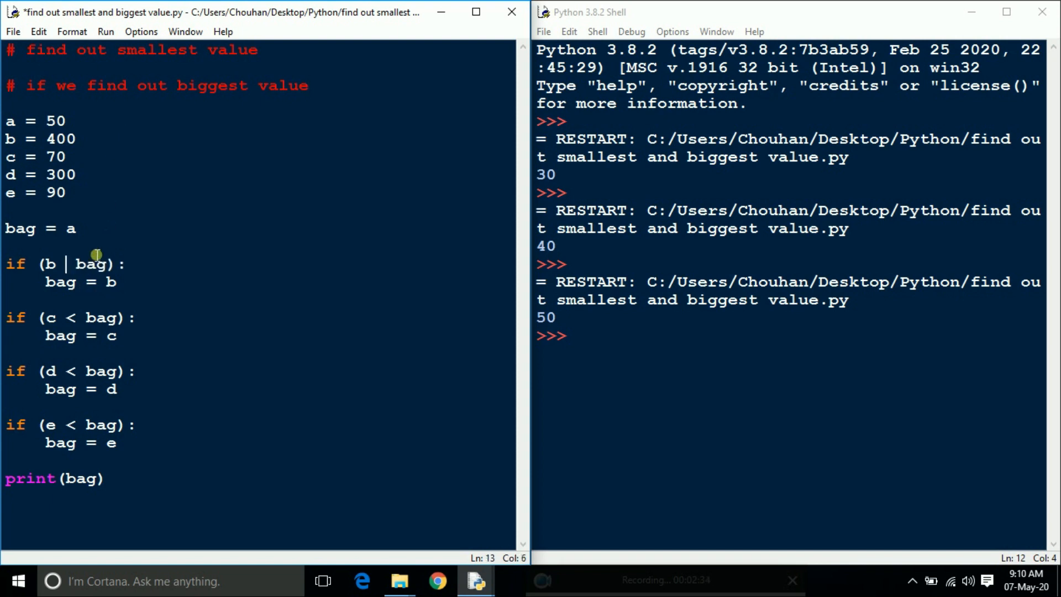
- Switch the comparisons to '>' and rerun with saving confirmed, printing 400
text(>)
click(70, 425)
text(>)
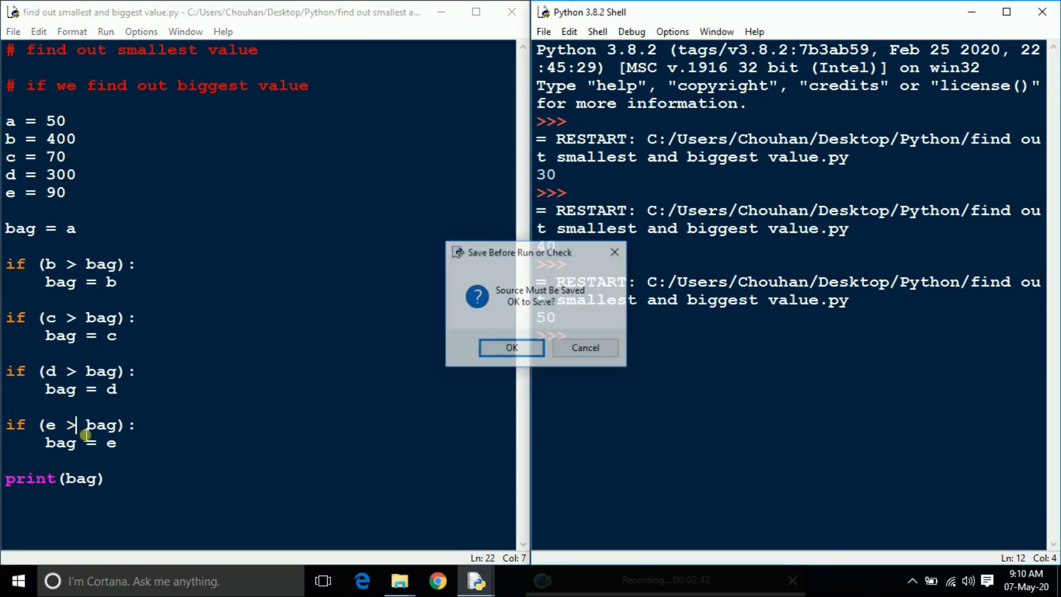
click(510, 347)
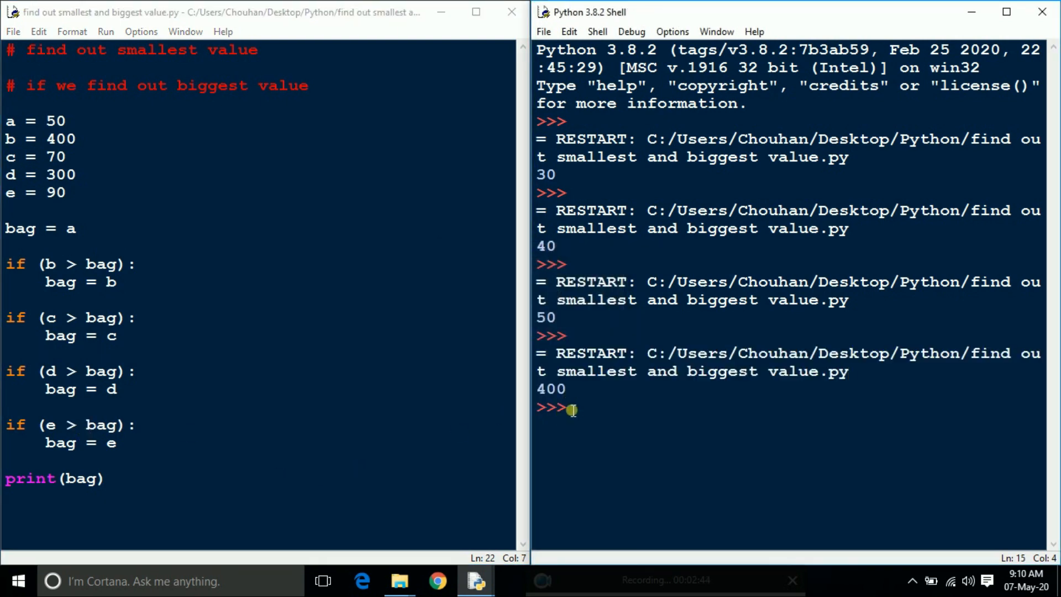